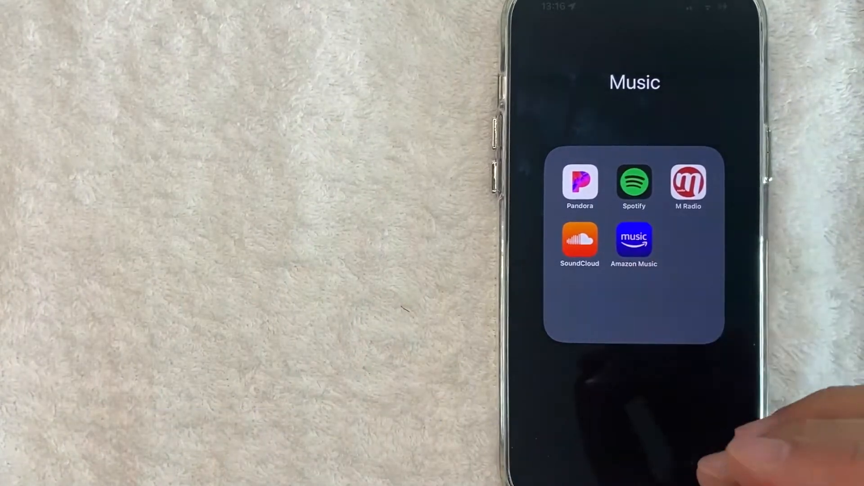
Step: Launch Spotify from the Music folder and open its Settings via the gear icon
click(633, 186)
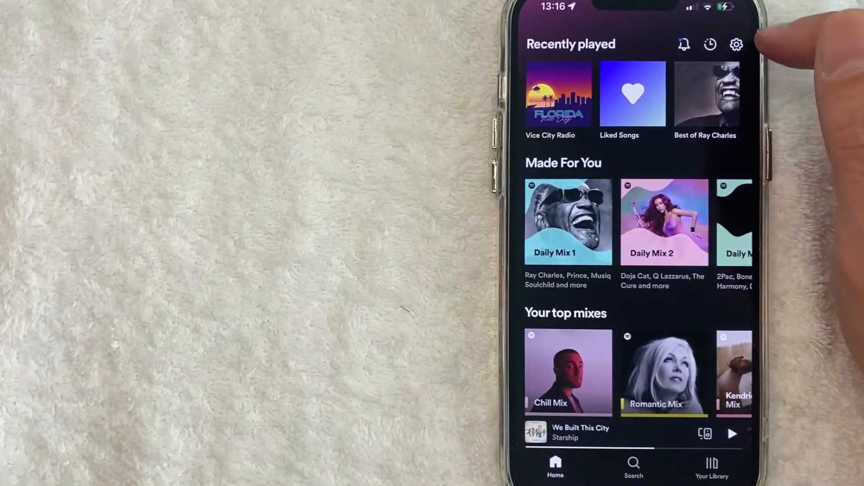
click(736, 44)
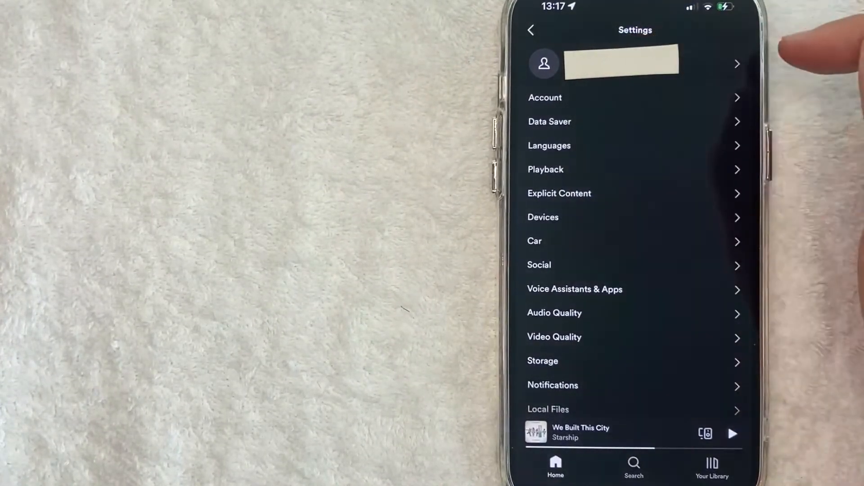
Step: Open your own profile from the top of Spotify Settings
click(621, 63)
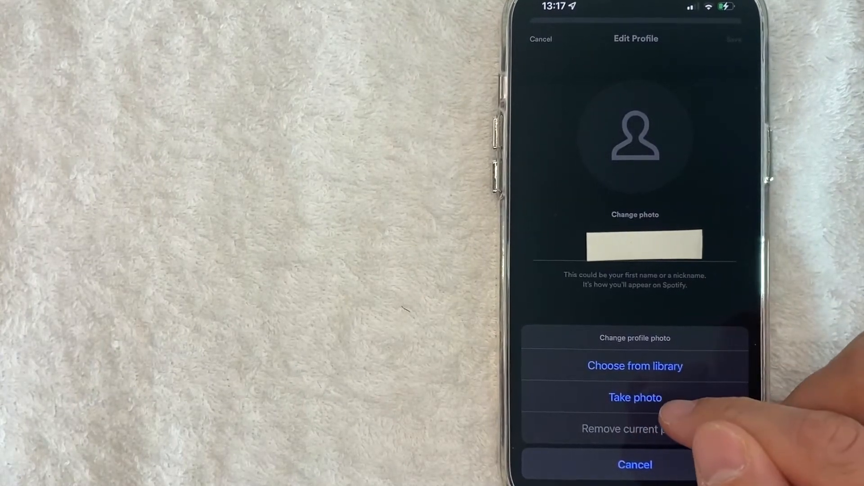
Step: Take a new camera photo and save it as the Spotify profile picture
click(635, 398)
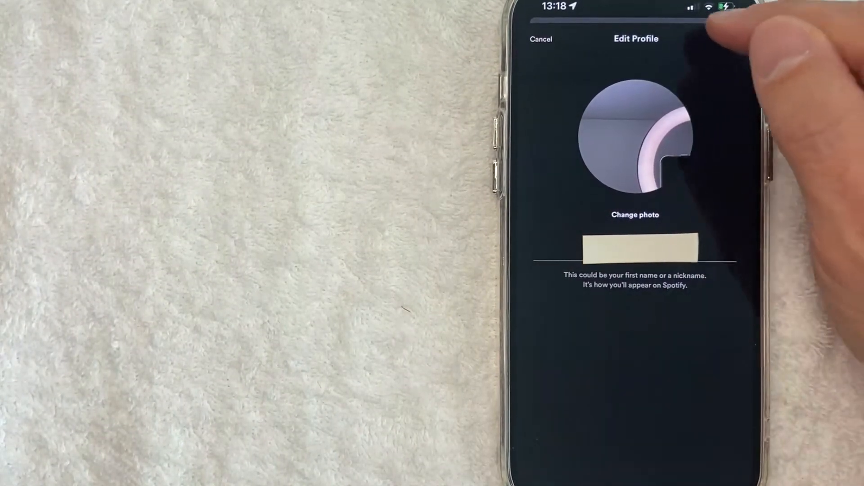
click(540, 39)
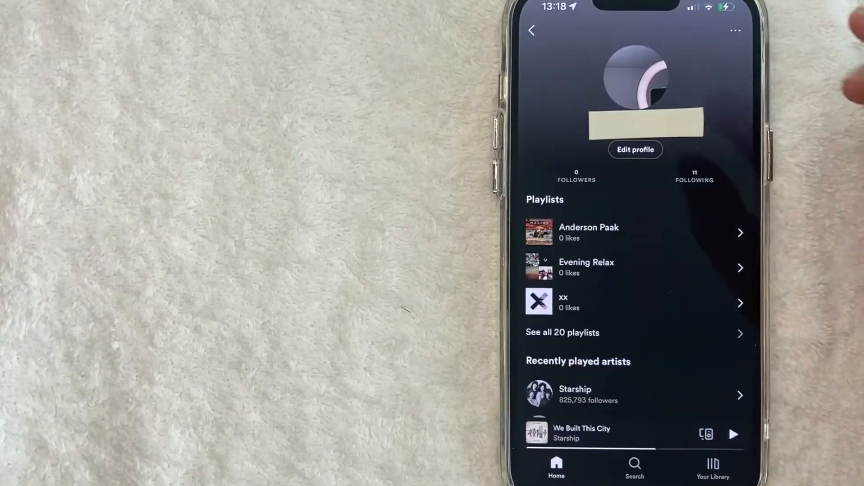